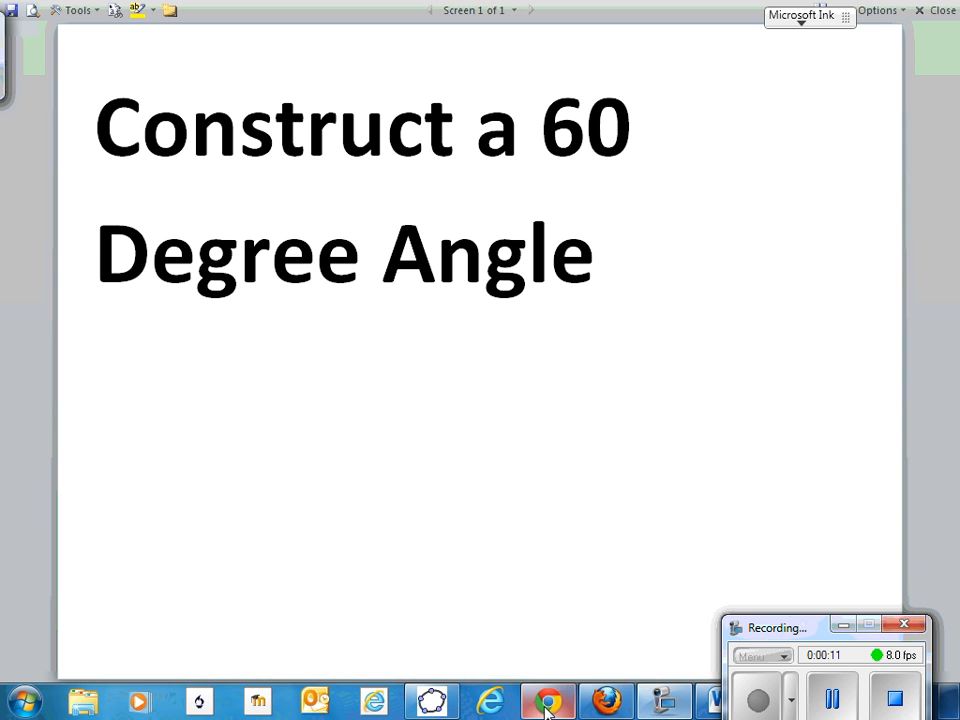
pyautogui.moveTo(548, 700)
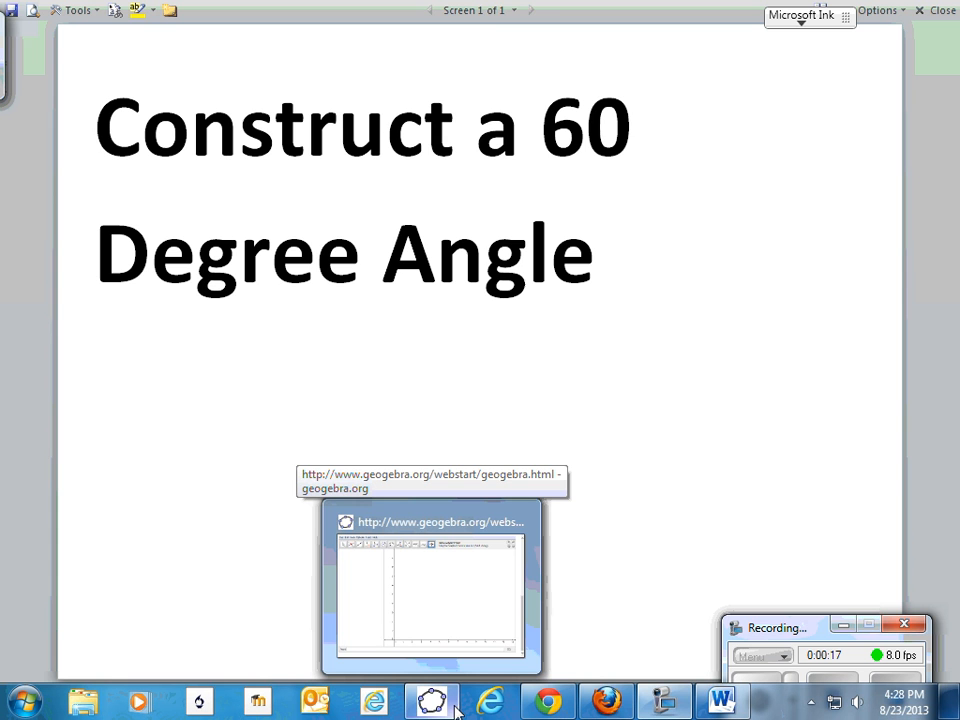
# Draw a circle centred at A passing through B
pyautogui.click(432, 584)
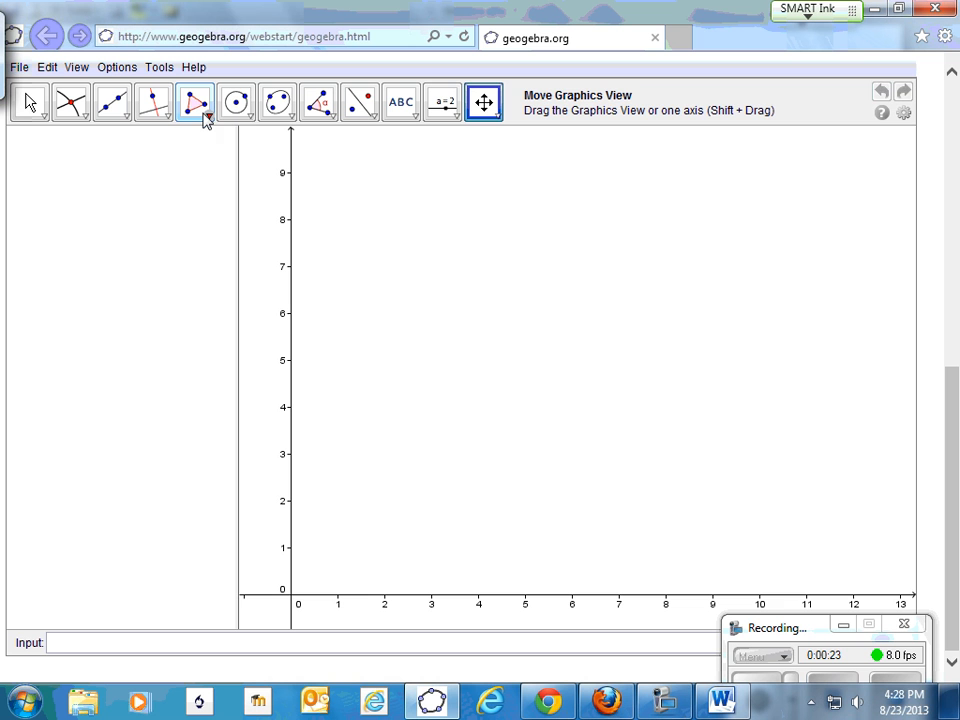
pyautogui.click(236, 102)
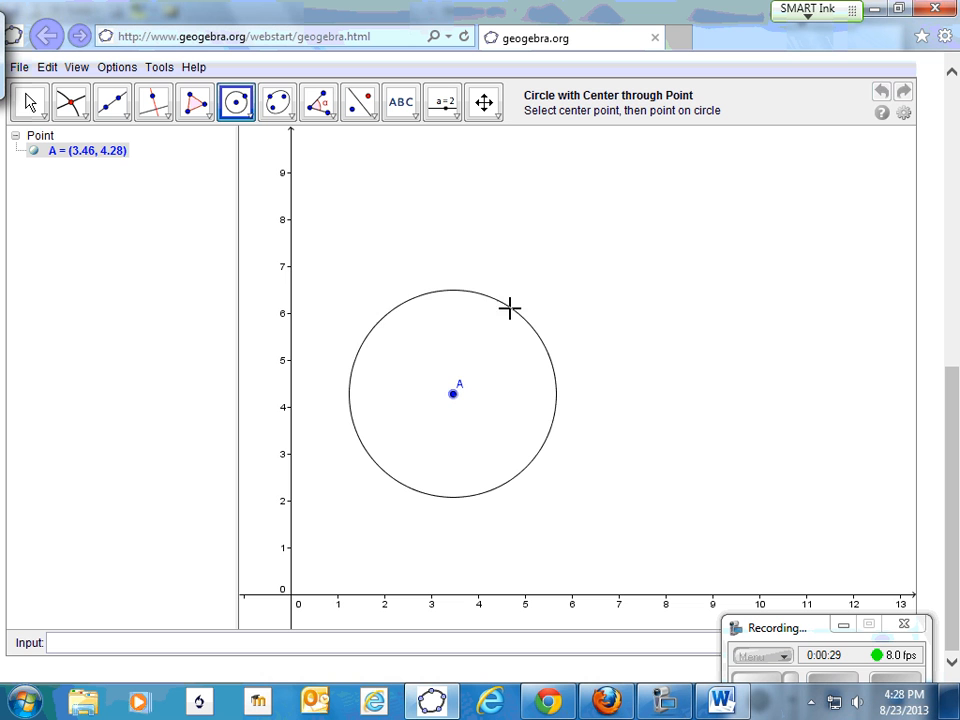
pyautogui.click(476, 300)
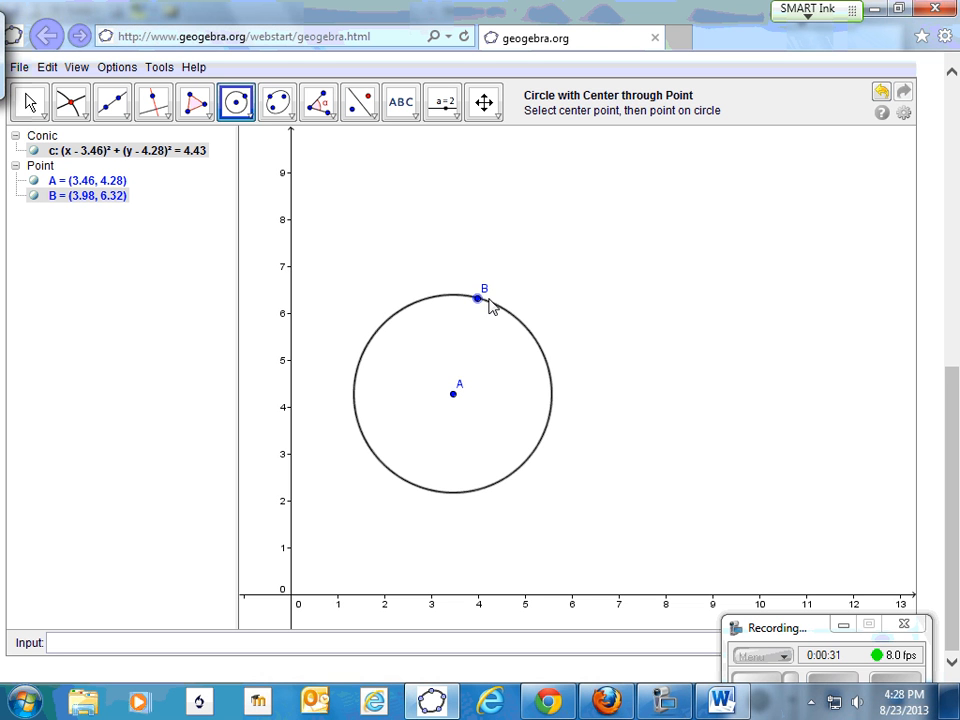
pyautogui.moveTo(478, 300)
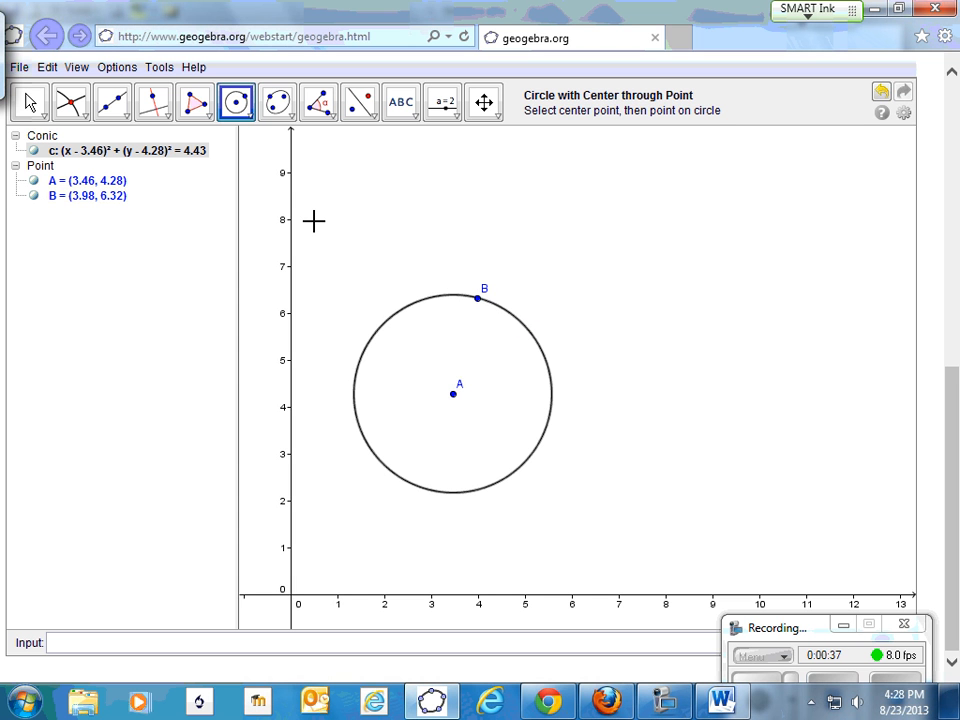
pyautogui.moveTo(300, 204)
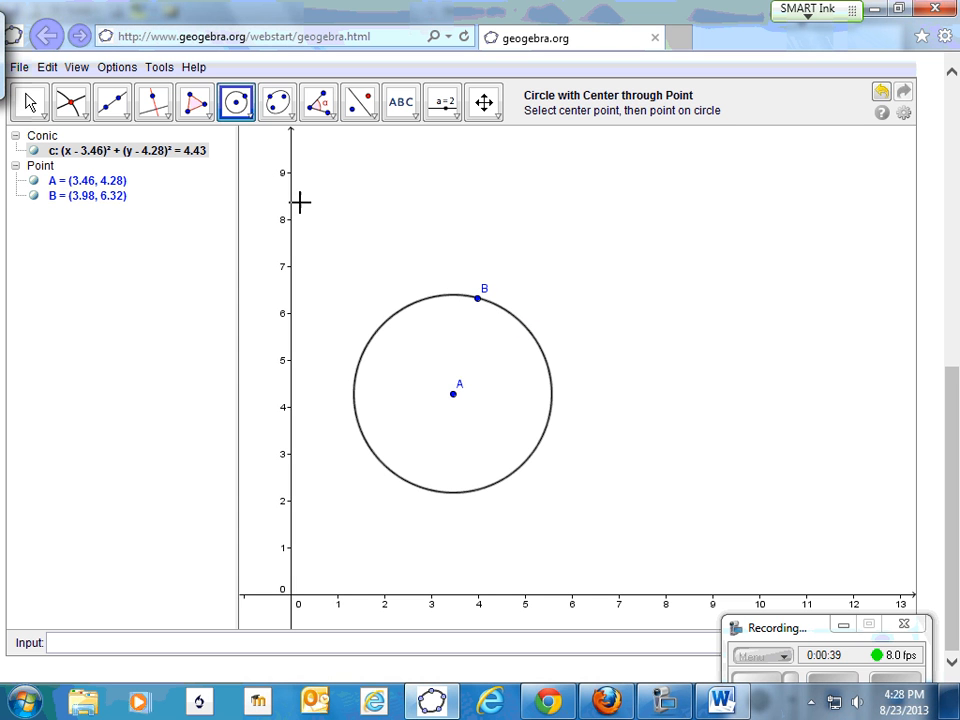
pyautogui.moveTo(478, 302)
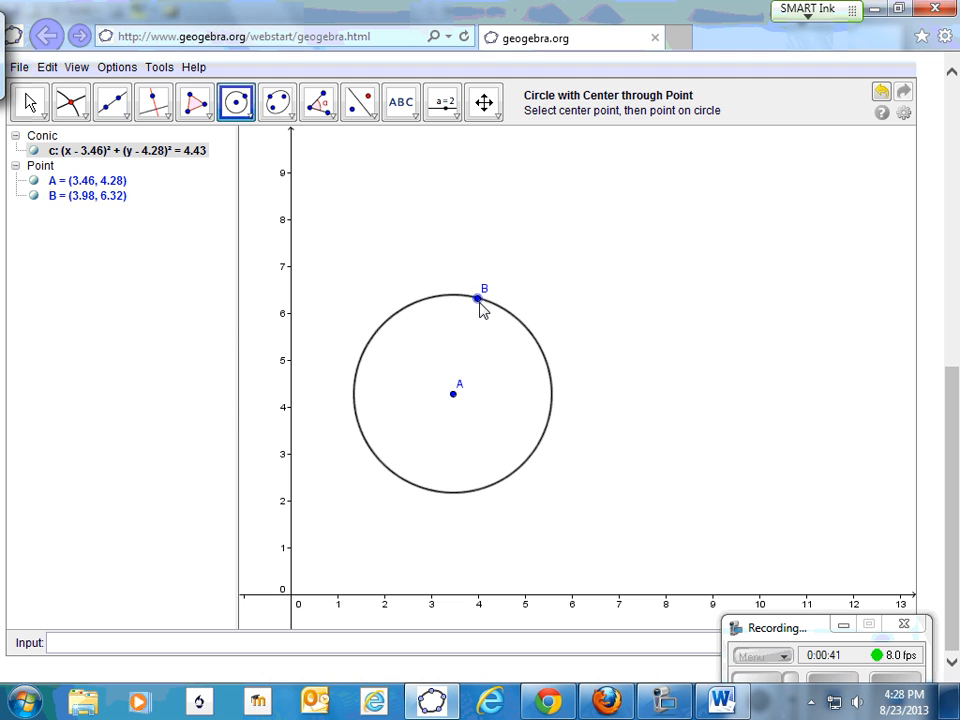
pyautogui.moveTo(476, 300)
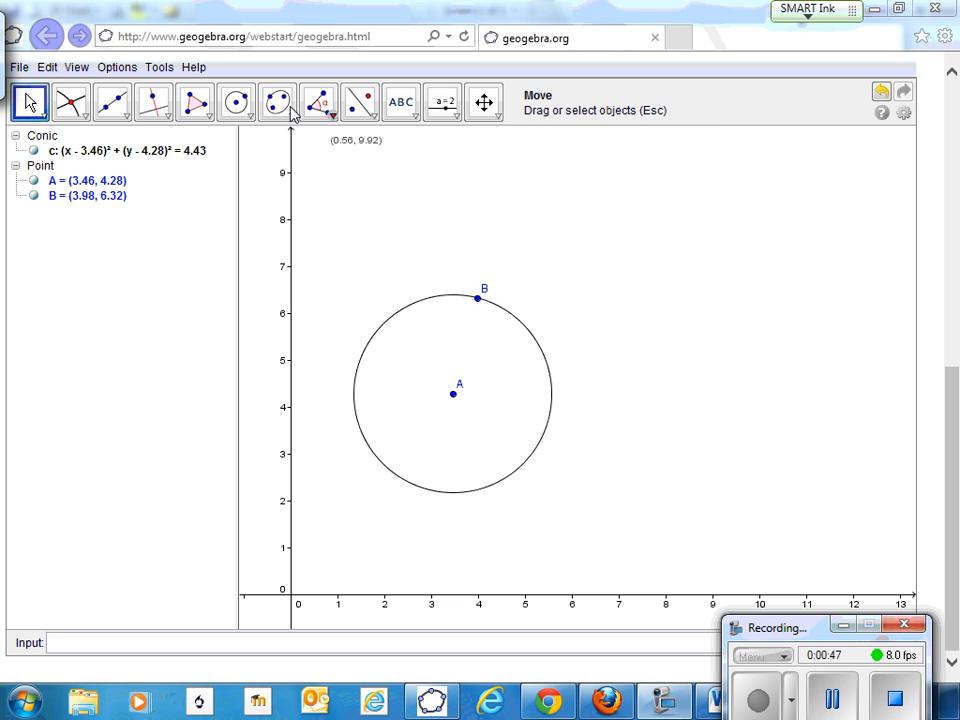
# Draw a second circle centred at B passing through A
pyautogui.click(236, 102)
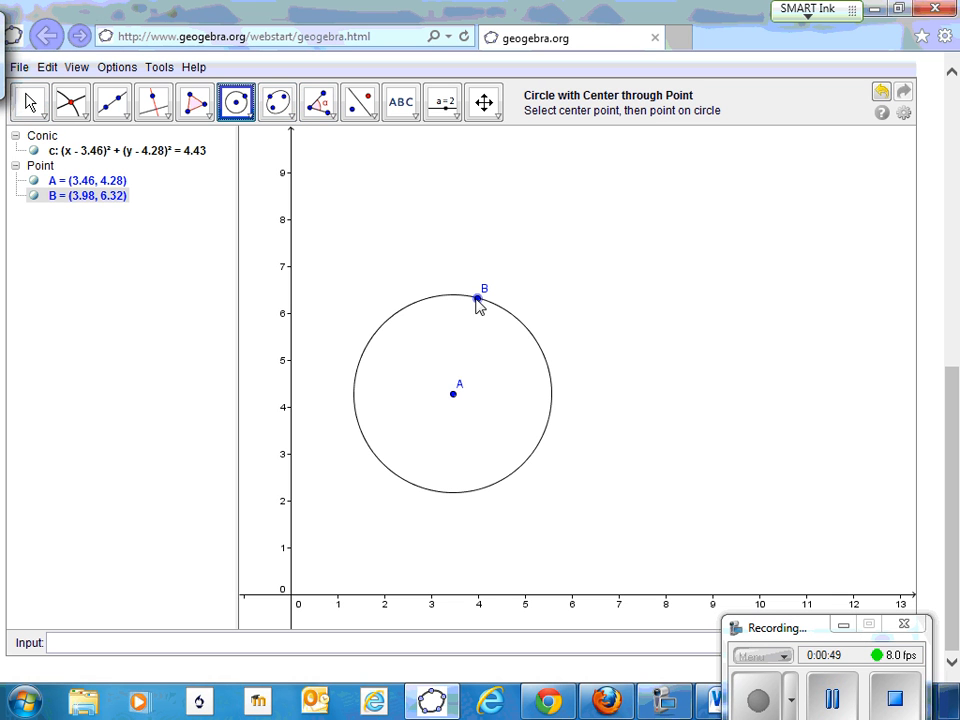
pyautogui.click(452, 392)
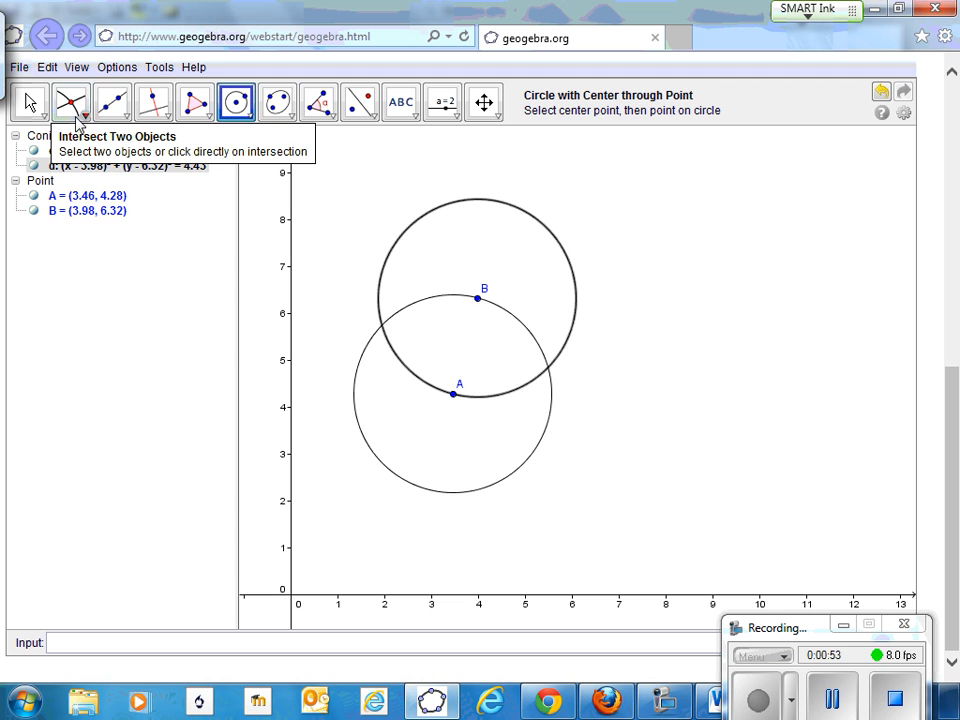
# Mark the circles' intersection points C and D with Intersect Two Objects
pyautogui.click(84, 114)
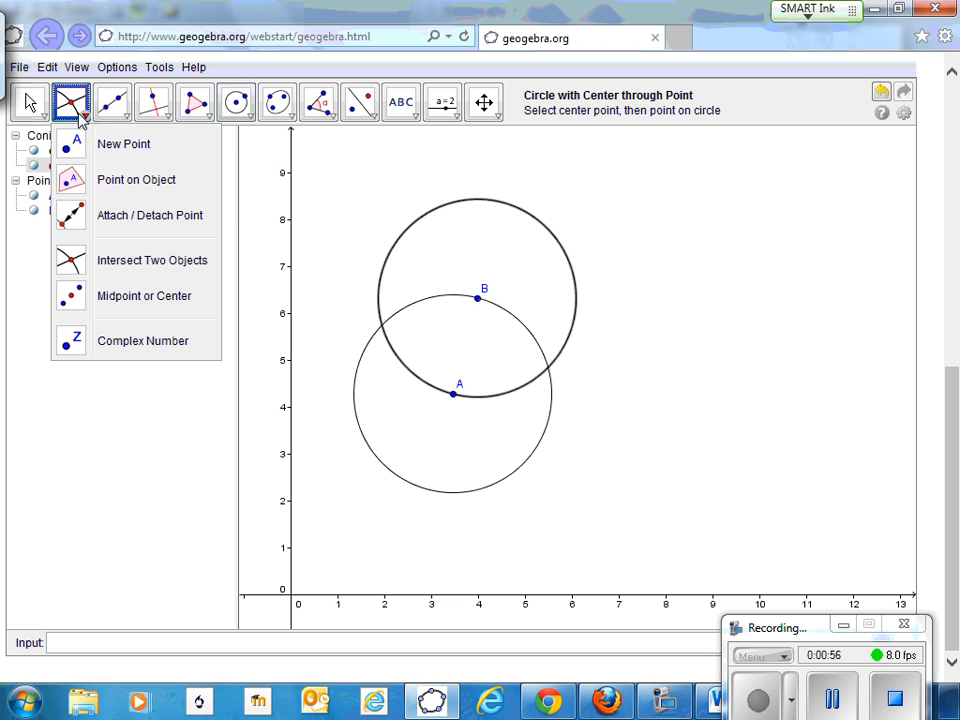
pyautogui.click(152, 260)
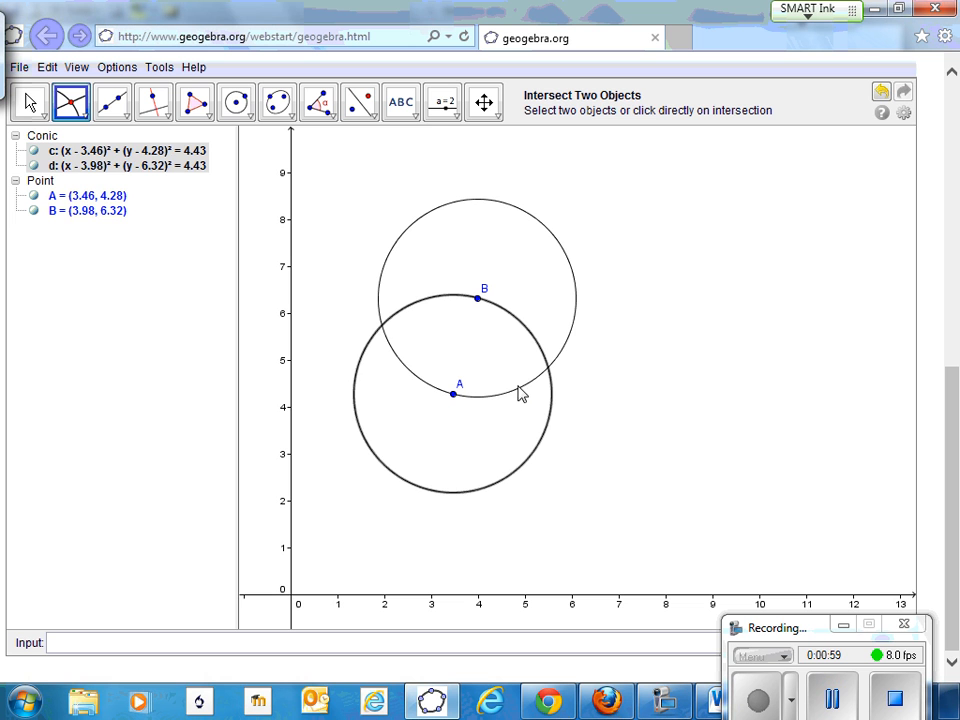
pyautogui.click(512, 390)
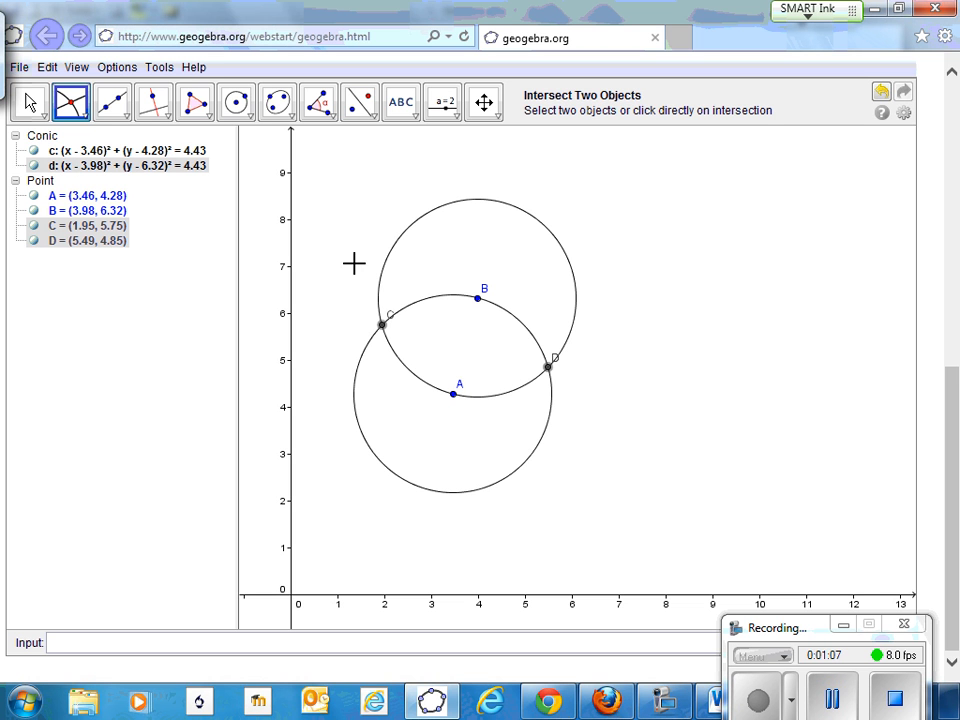
pyautogui.moveTo(196, 102)
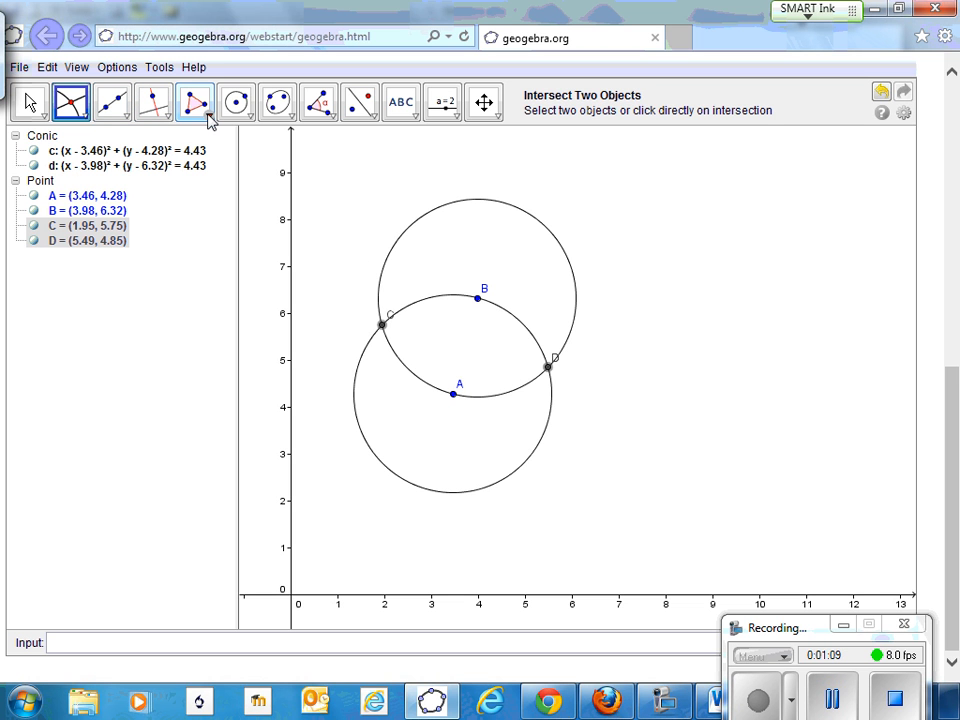
pyautogui.moveTo(196, 104)
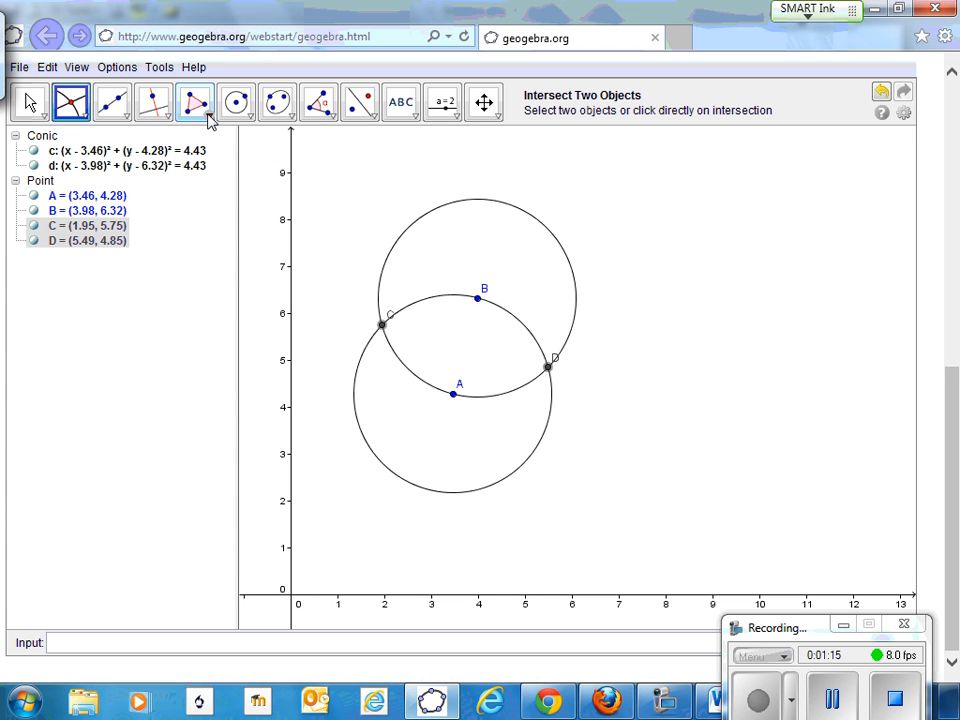
pyautogui.moveTo(112, 104)
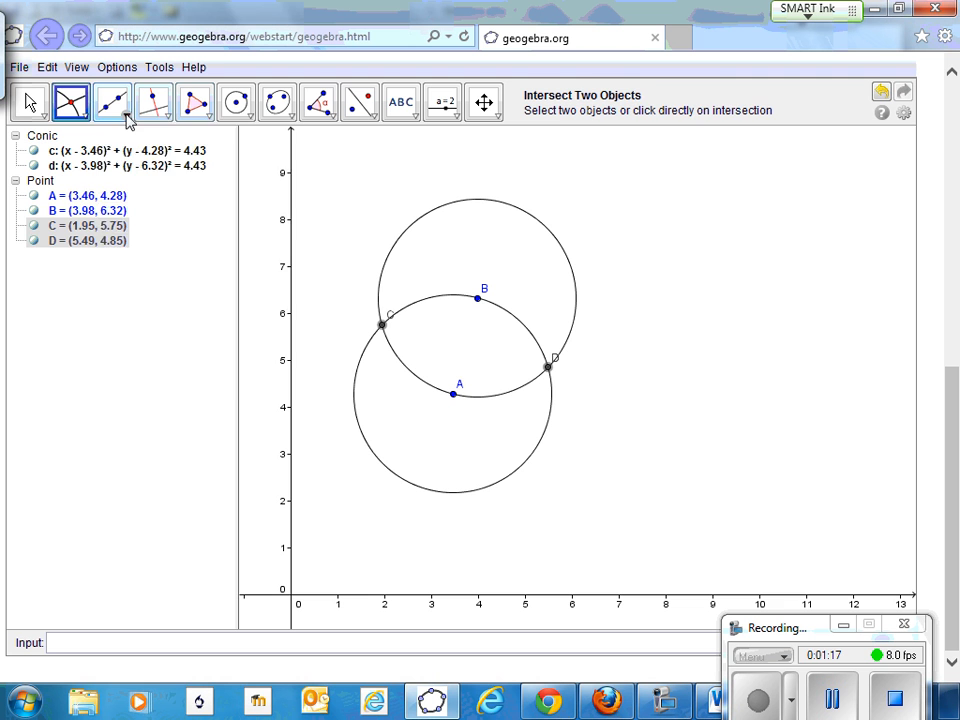
# Draw segments A–B, A–D and D–B forming triangle ABD, each side 2.11
pyautogui.click(112, 102)
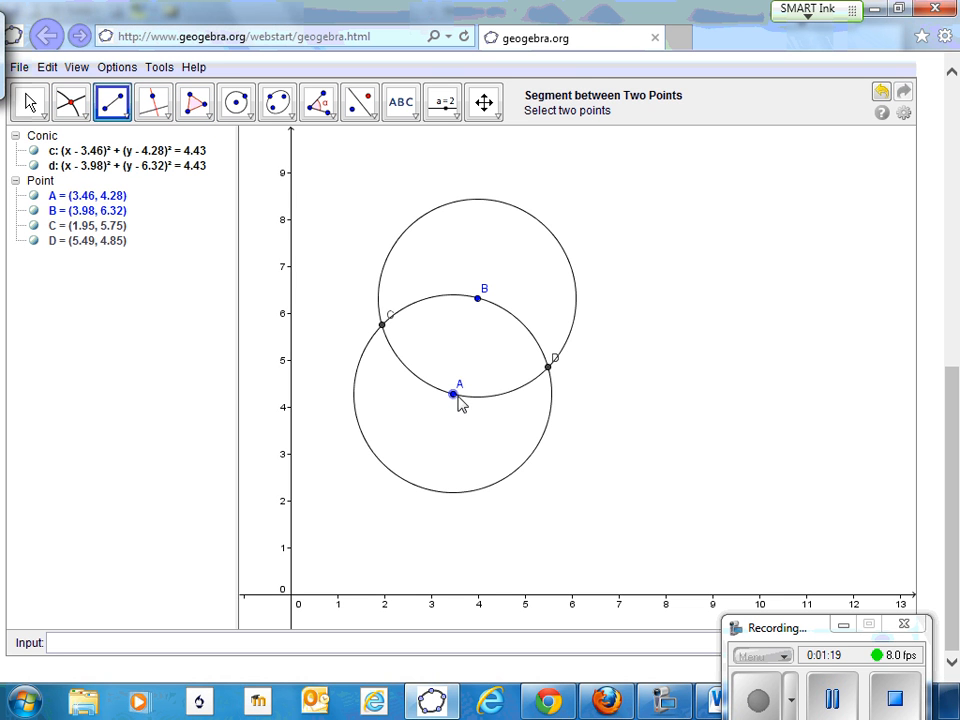
pyautogui.click(484, 288)
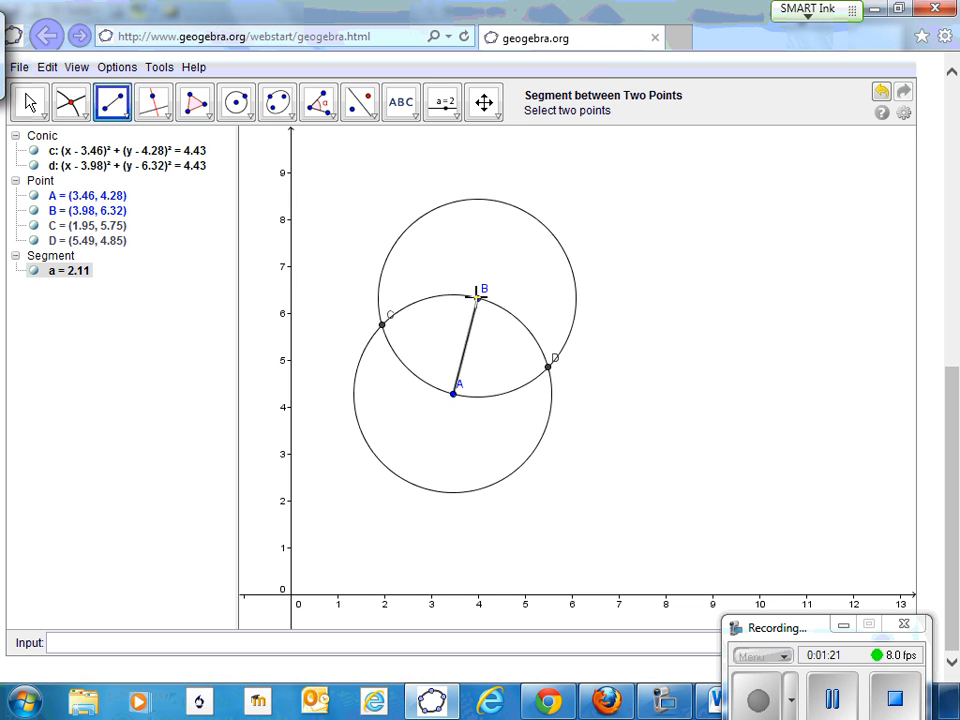
pyautogui.click(452, 392)
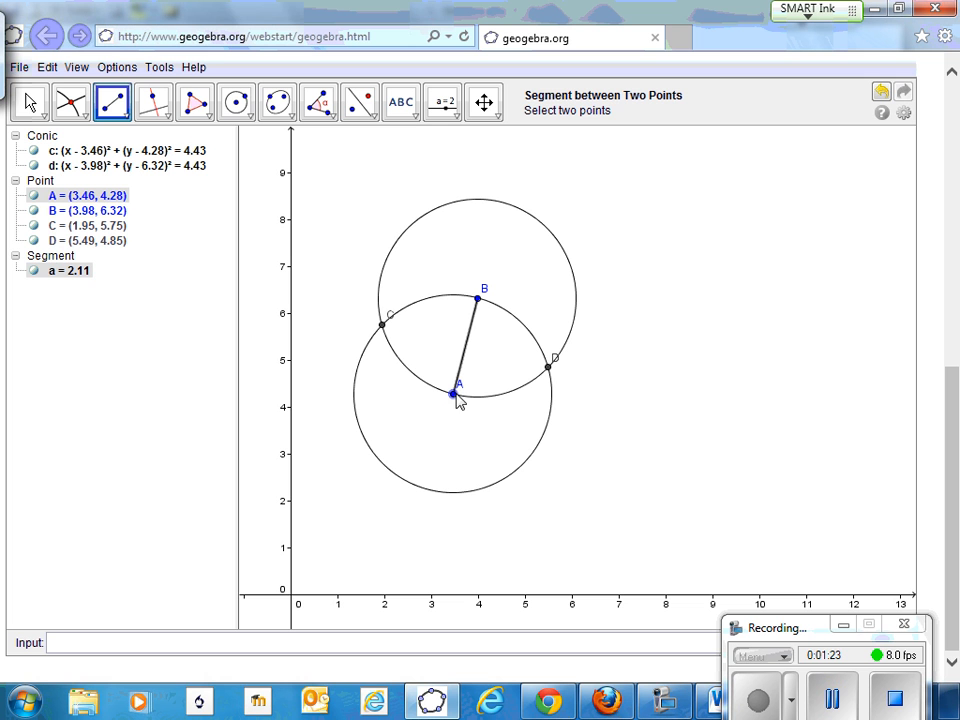
pyautogui.click(550, 364)
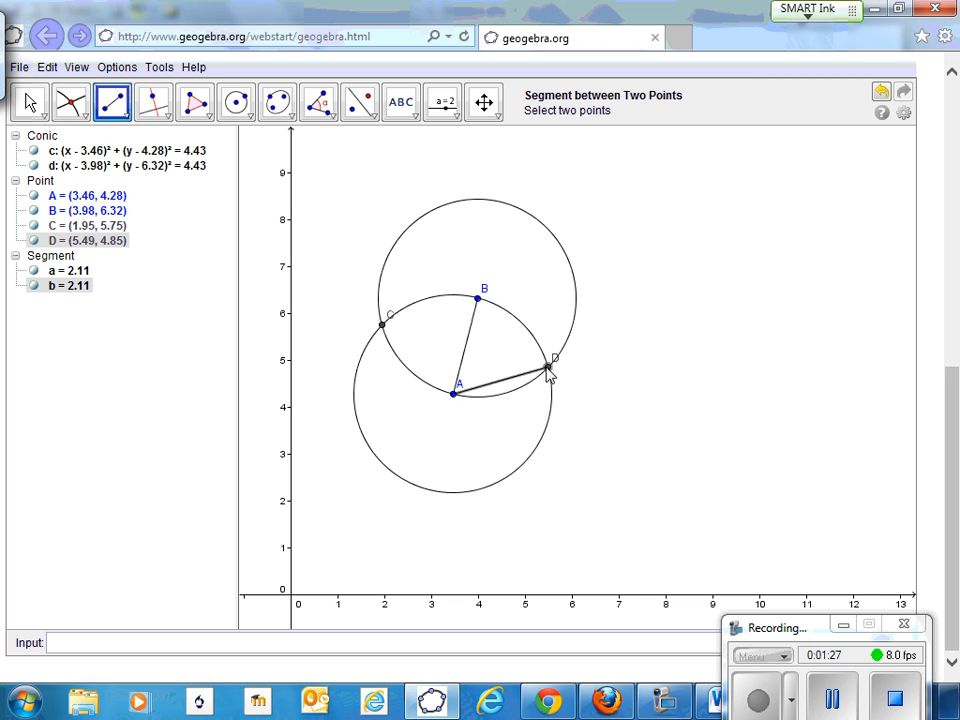
pyautogui.moveTo(556, 358)
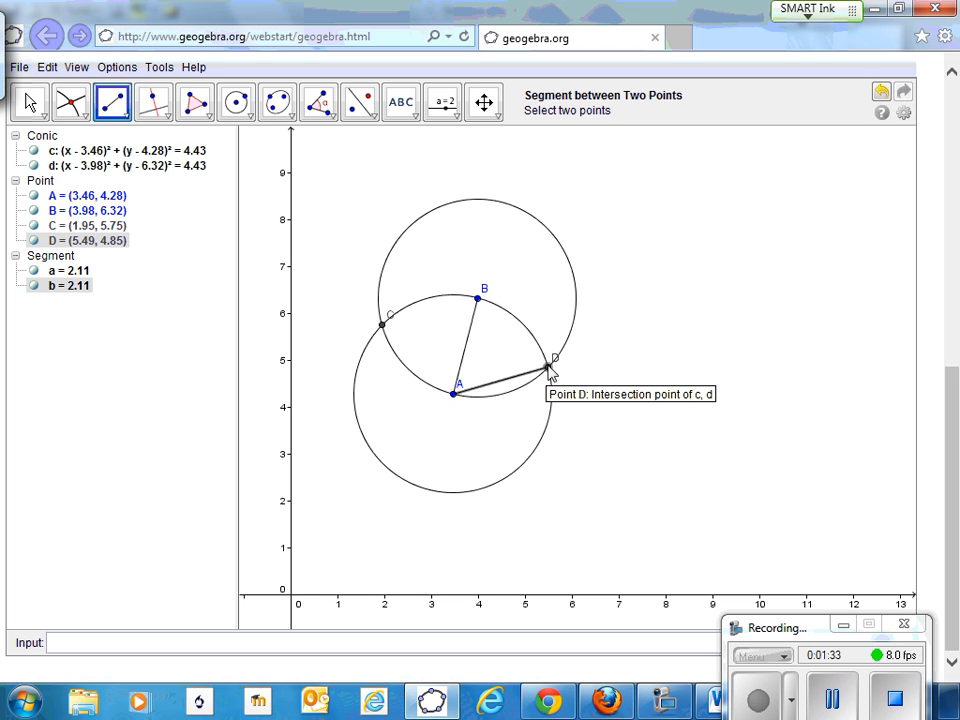
pyautogui.click(476, 296)
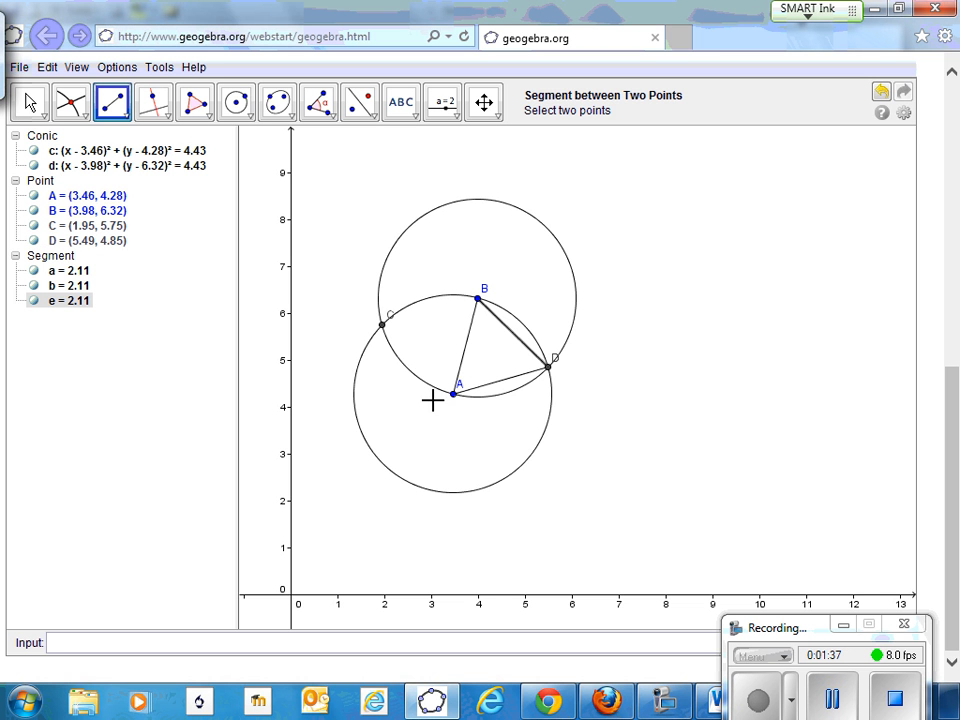
pyautogui.moveTo(456, 396)
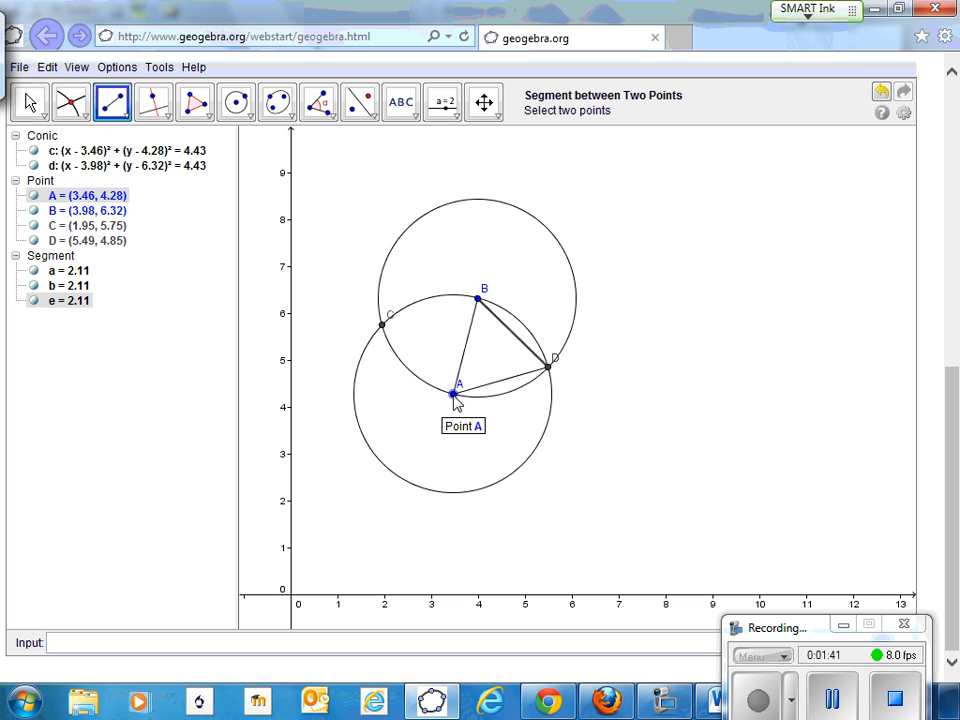
pyautogui.moveTo(478, 300)
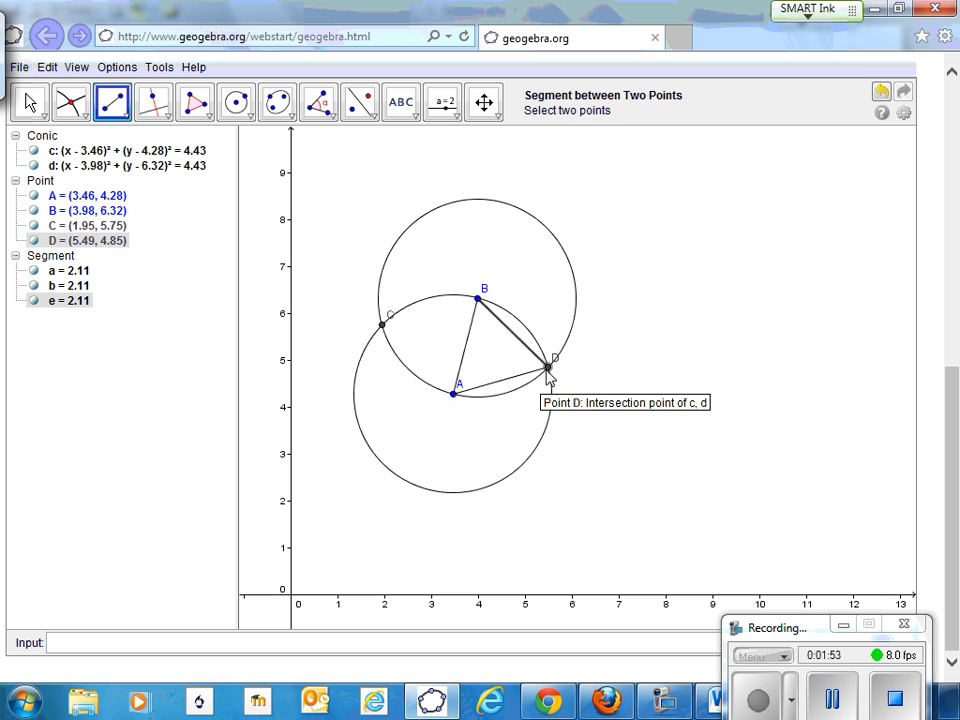
pyautogui.moveTo(490, 320)
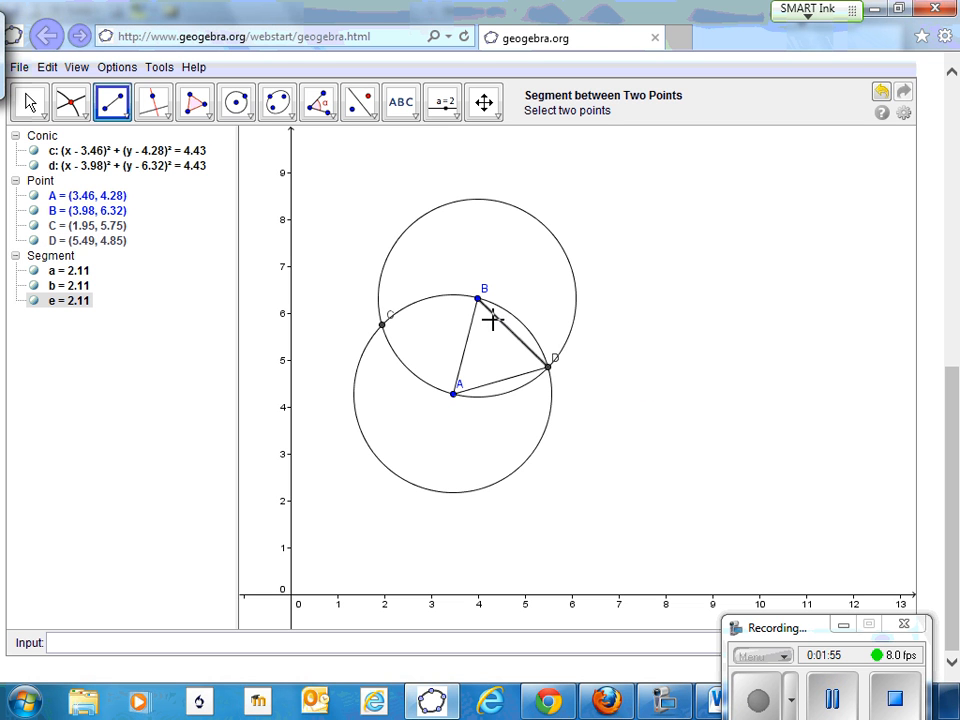
pyautogui.moveTo(476, 340)
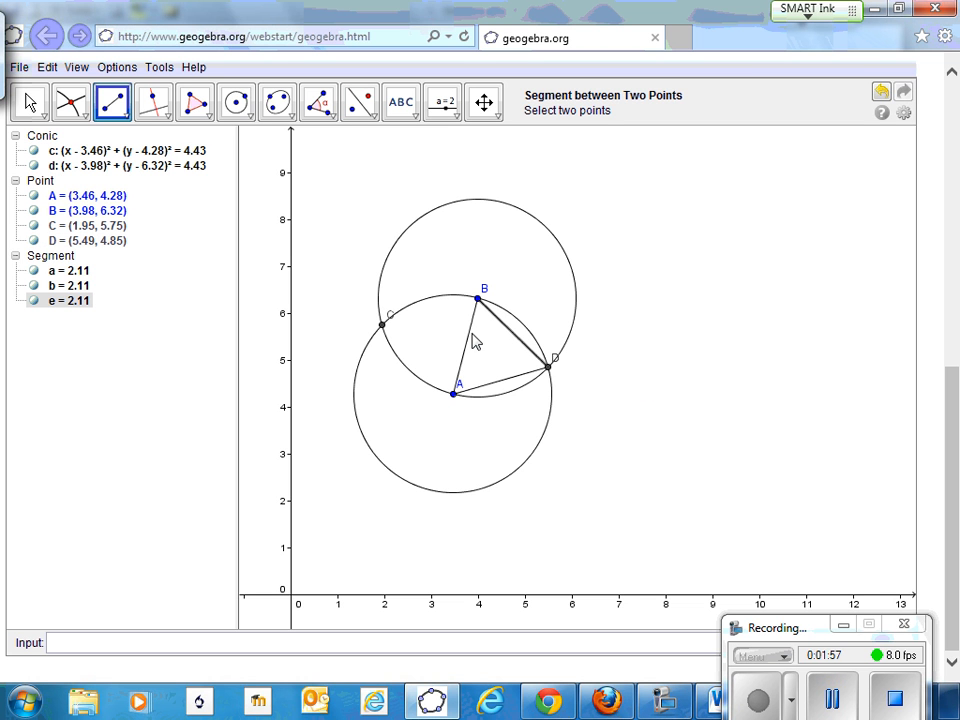
pyautogui.moveTo(464, 336)
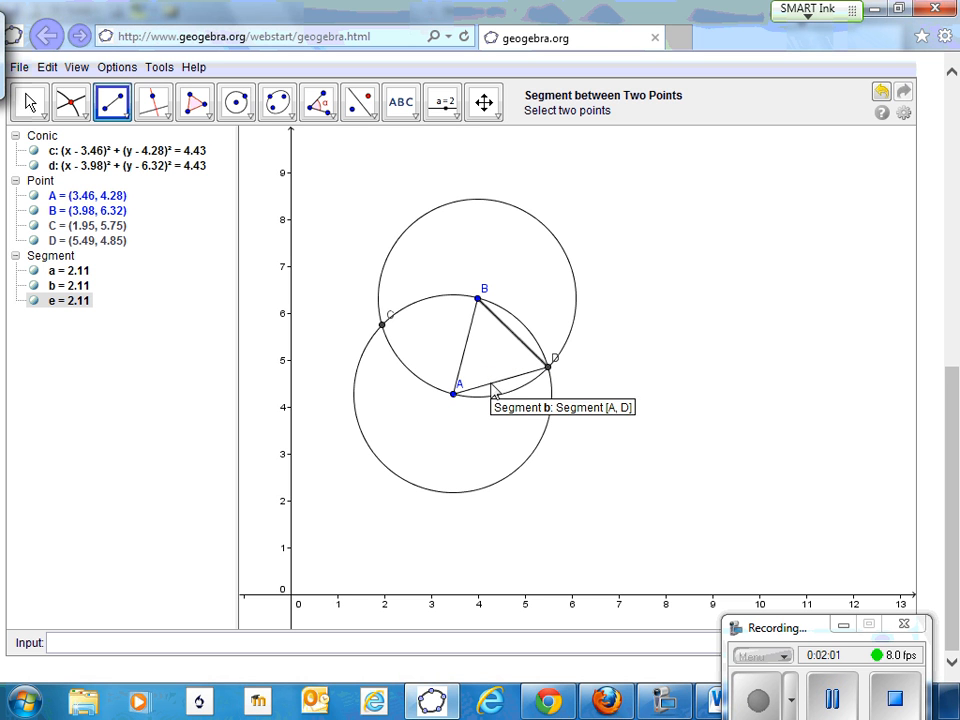
pyautogui.moveTo(486, 332)
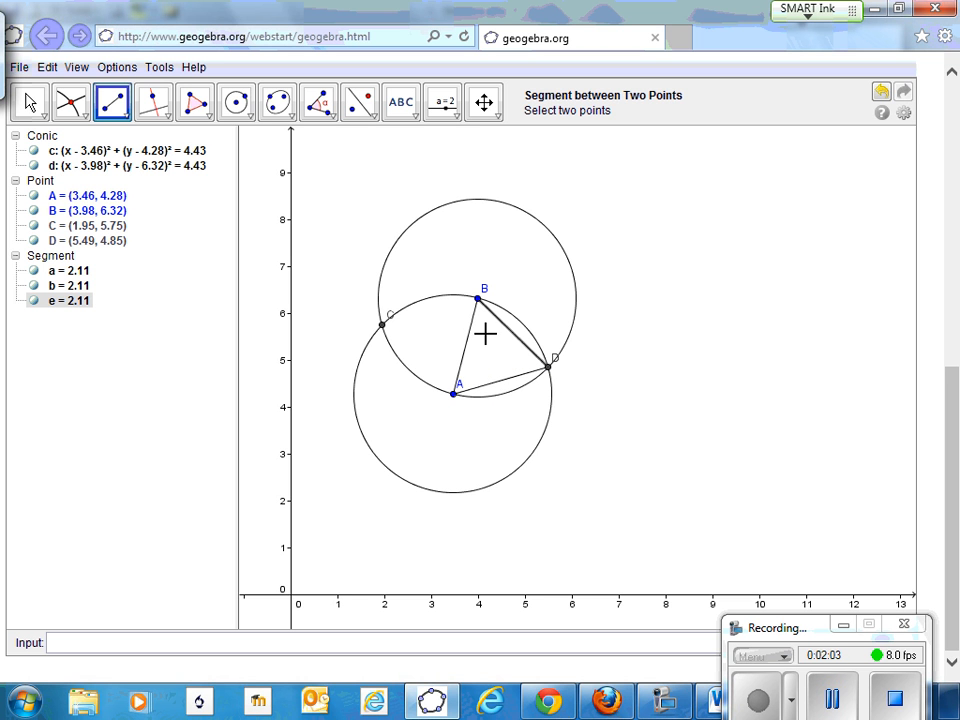
pyautogui.click(452, 392)
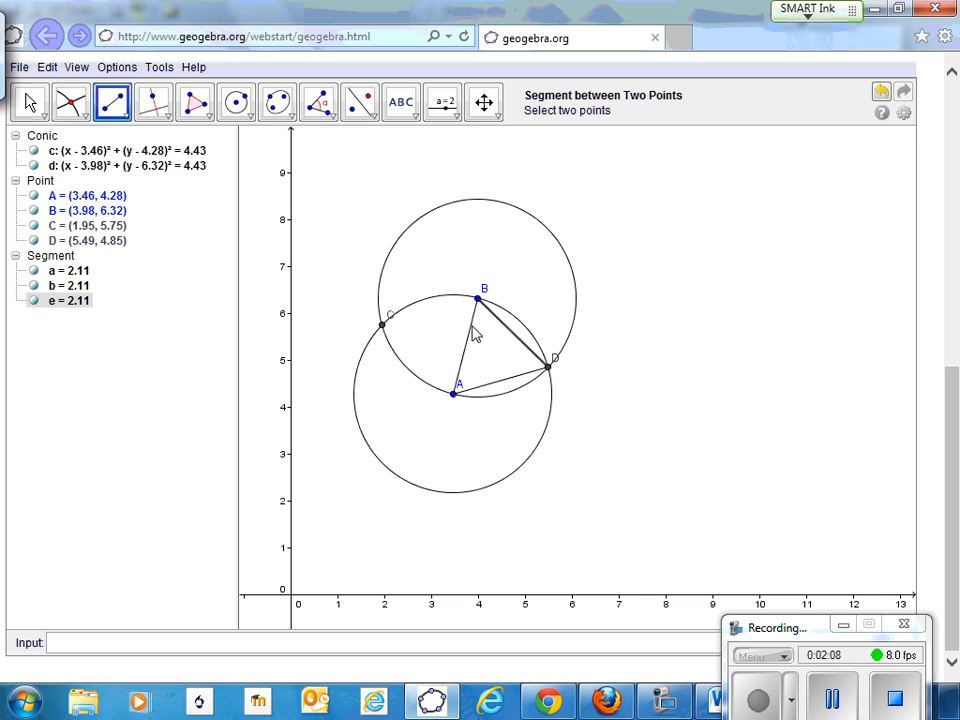
pyautogui.moveTo(444, 200)
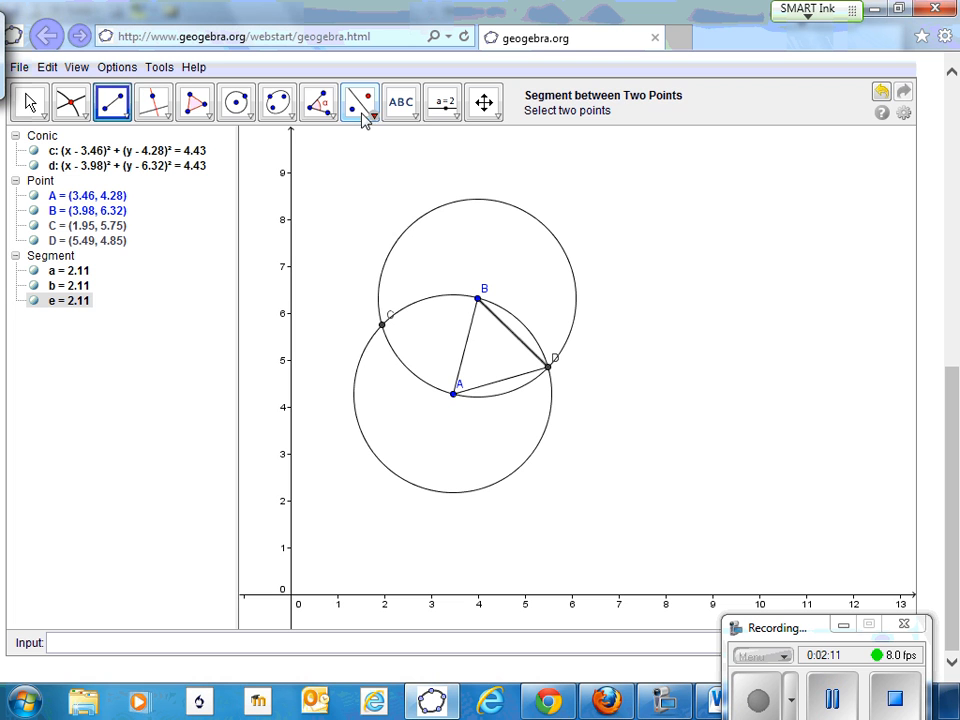
# Switch to the Distance or Length tool to label each side as 2.11
pyautogui.click(318, 102)
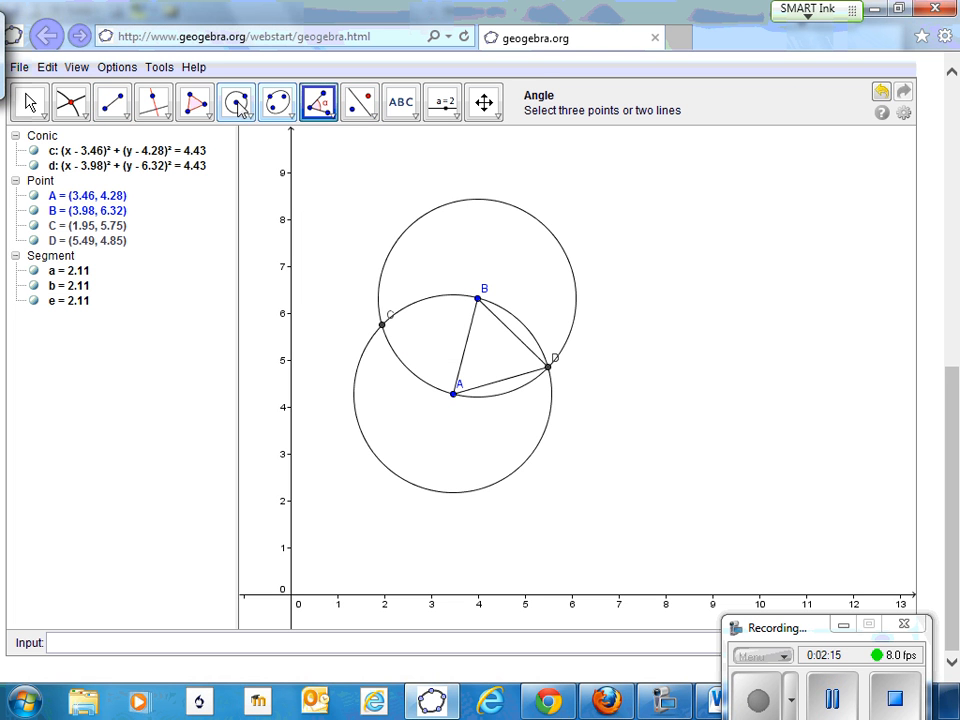
pyautogui.click(332, 116)
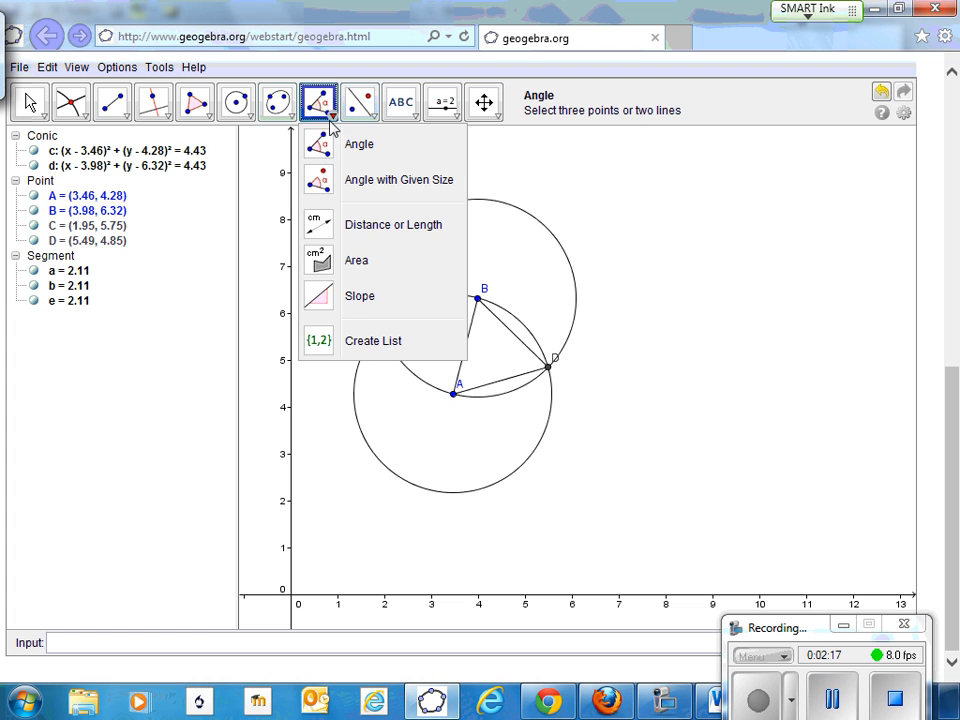
pyautogui.click(392, 224)
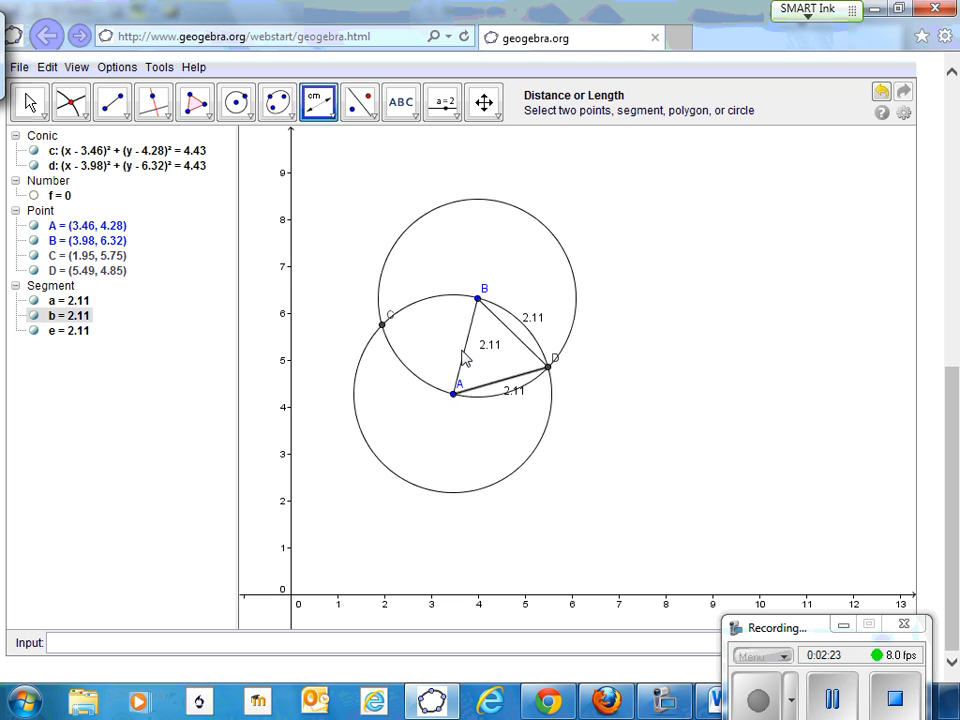
pyautogui.moveTo(30, 104)
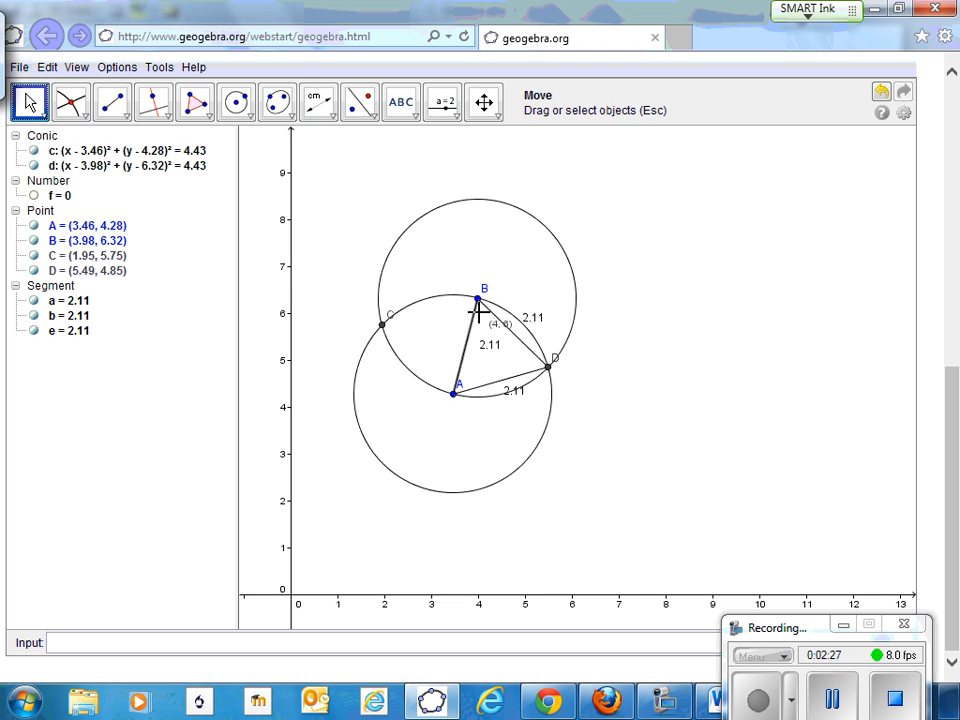
# Drag point B upward so the construction grows and all sides read 2.98
pyautogui.moveTo(476, 304); pyautogui.dragTo(472, 250)
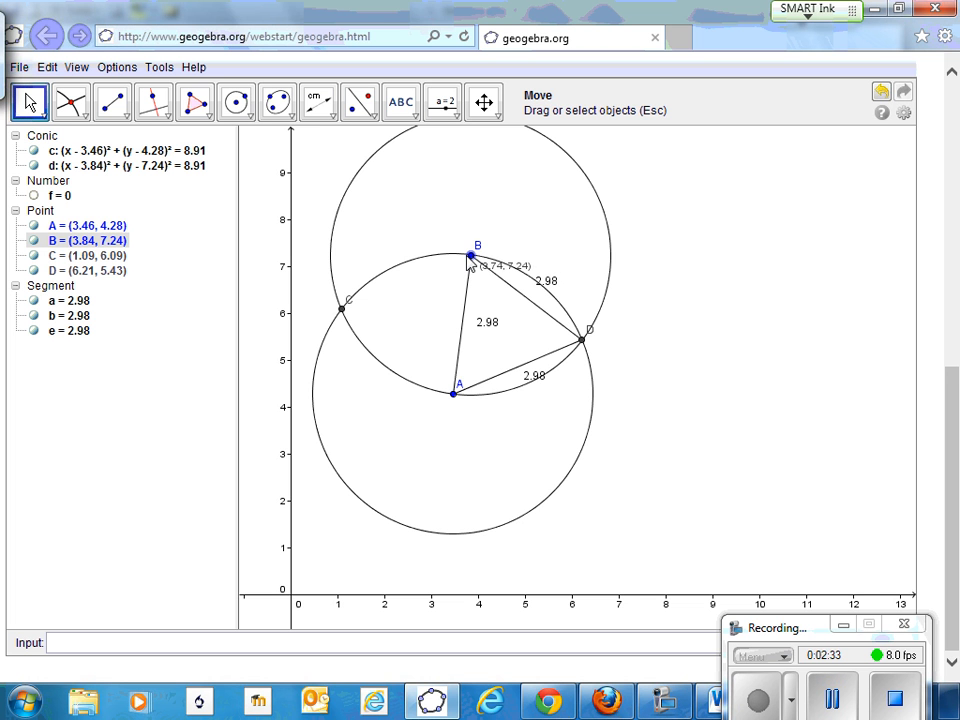
pyautogui.moveTo(210, 236)
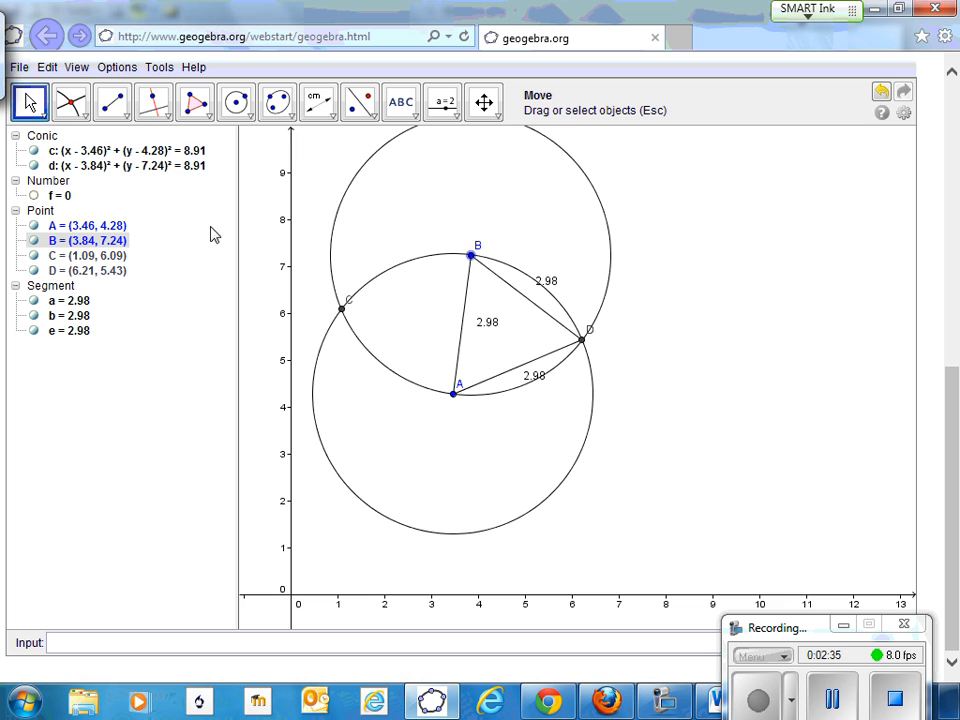
pyautogui.click(360, 100)
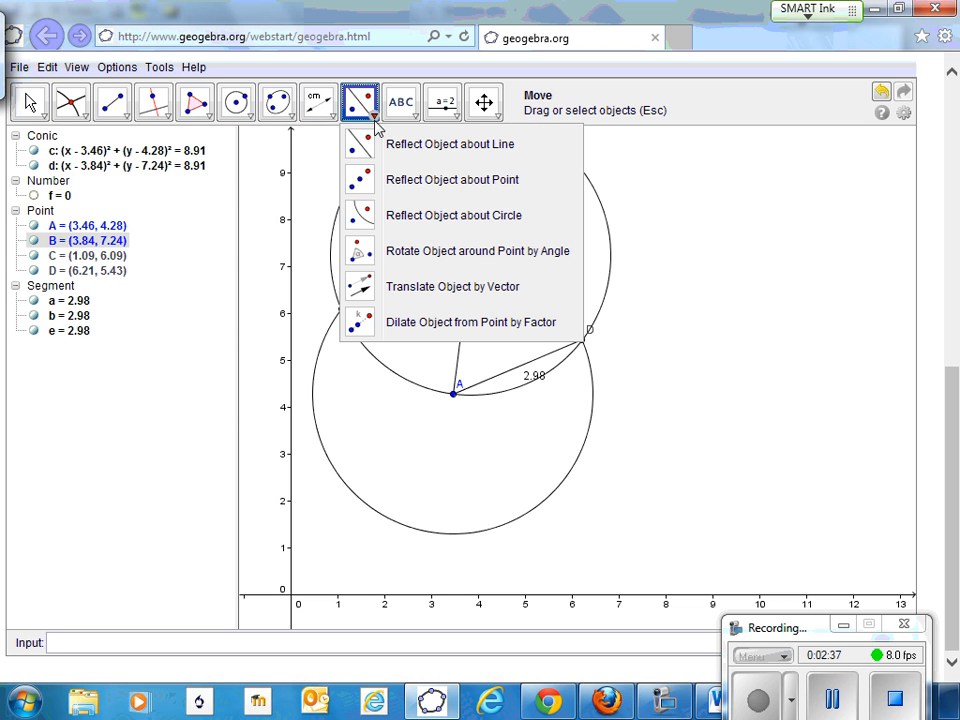
# Measure the triangle's interior angles with the Angle tool, each showing 60°
pyautogui.click(318, 102)
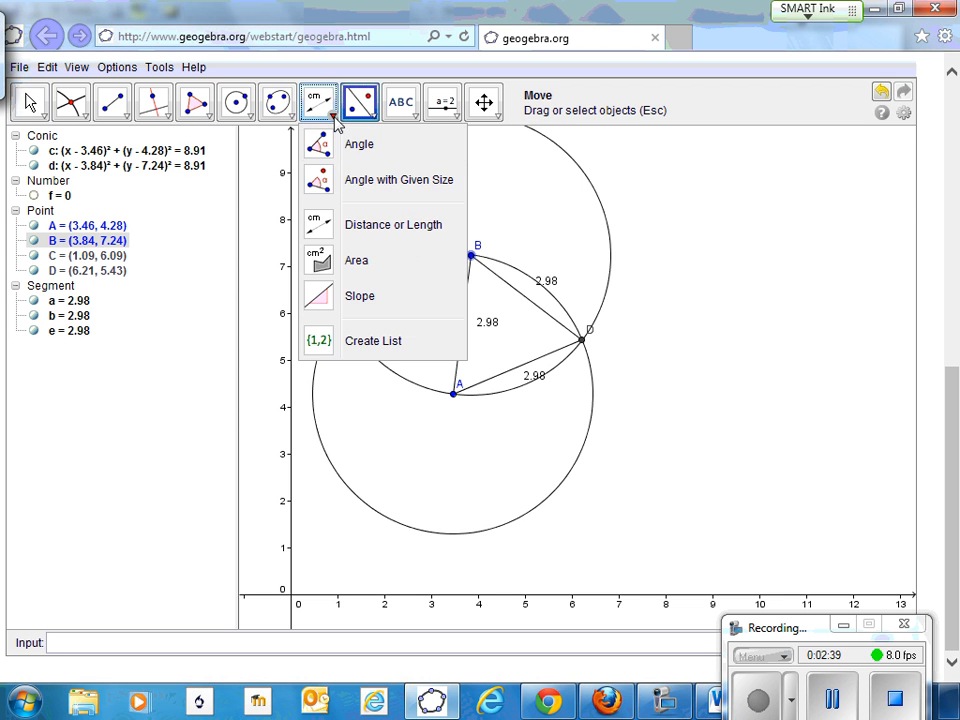
pyautogui.click(358, 144)
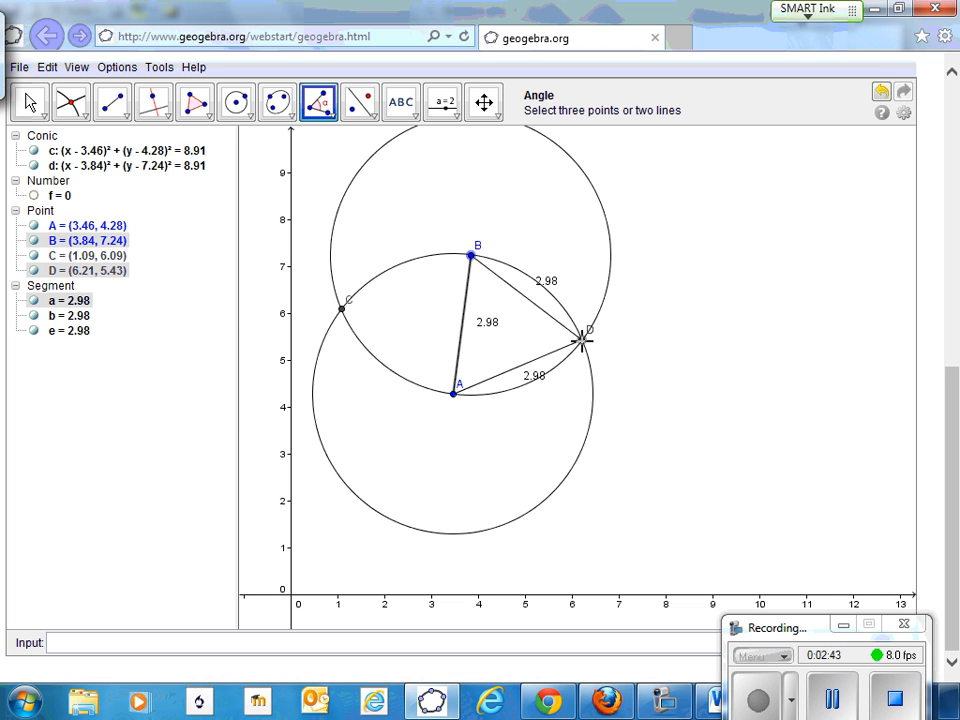
pyautogui.moveTo(452, 392)
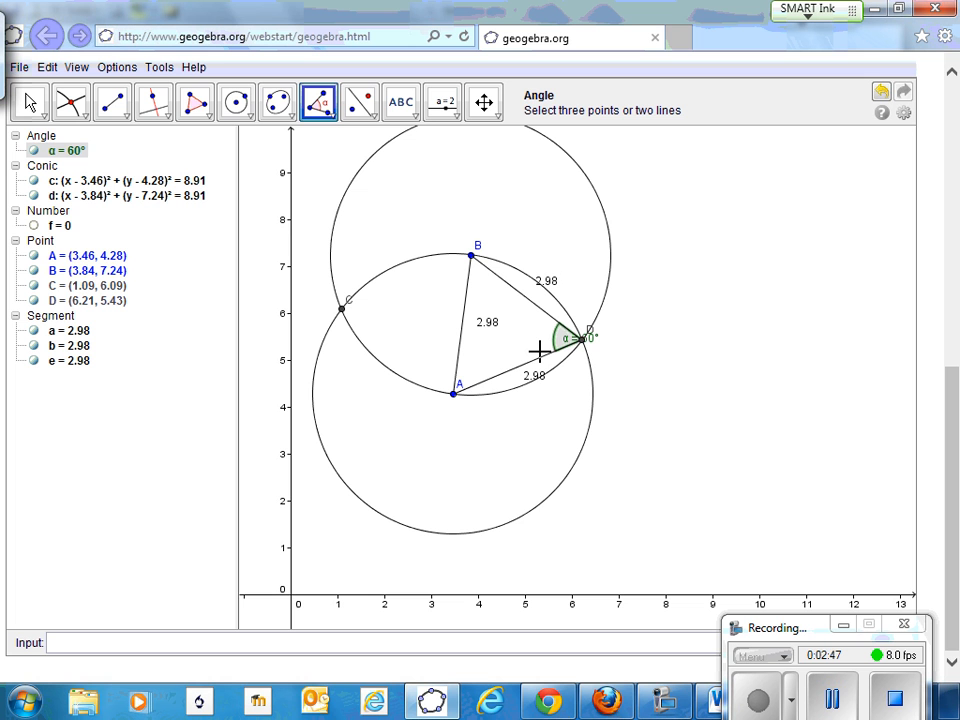
pyautogui.moveTo(556, 328)
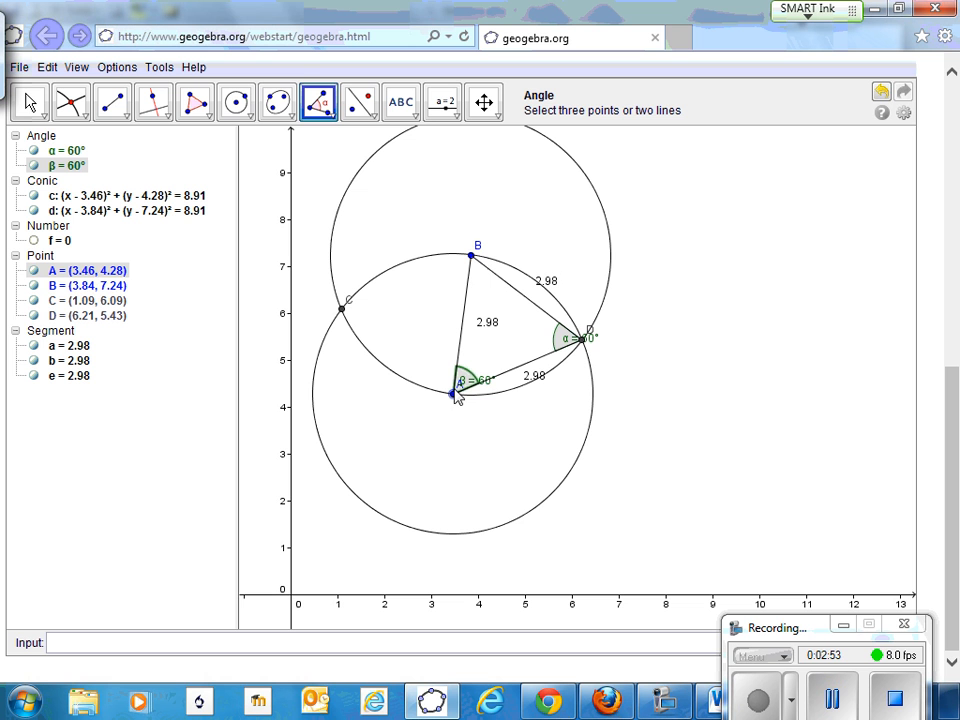
pyautogui.click(470, 256)
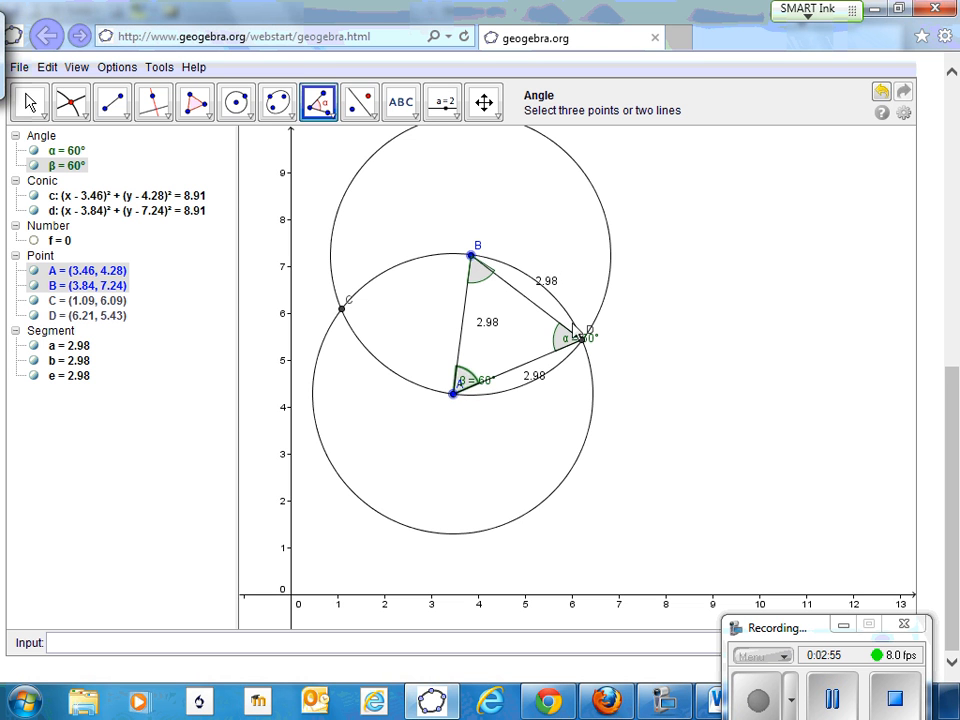
pyautogui.click(470, 256)
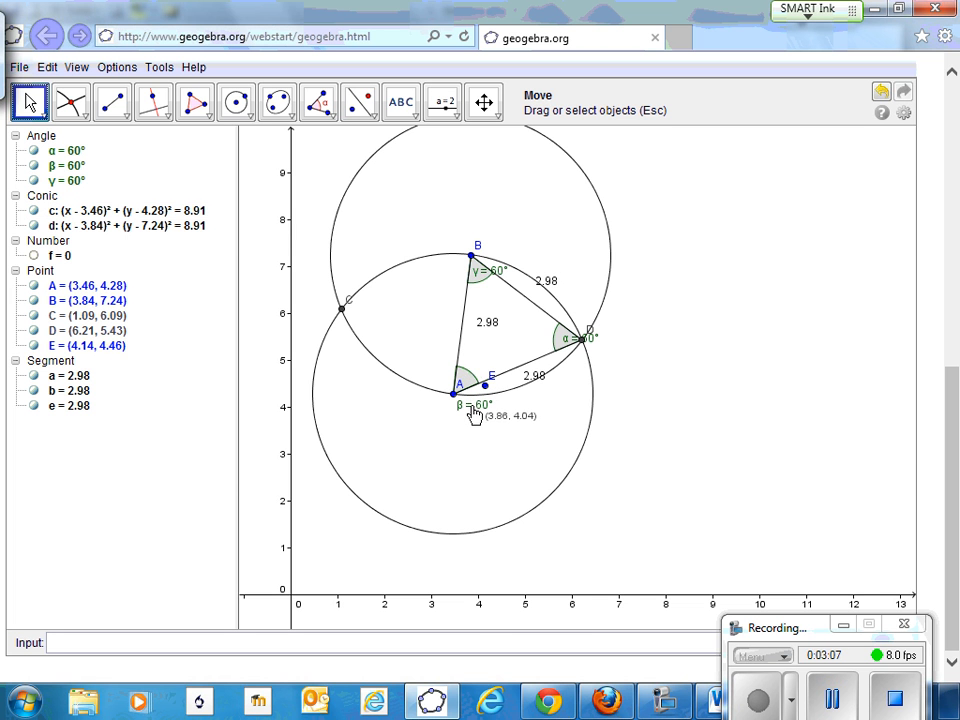
pyautogui.moveTo(472, 282)
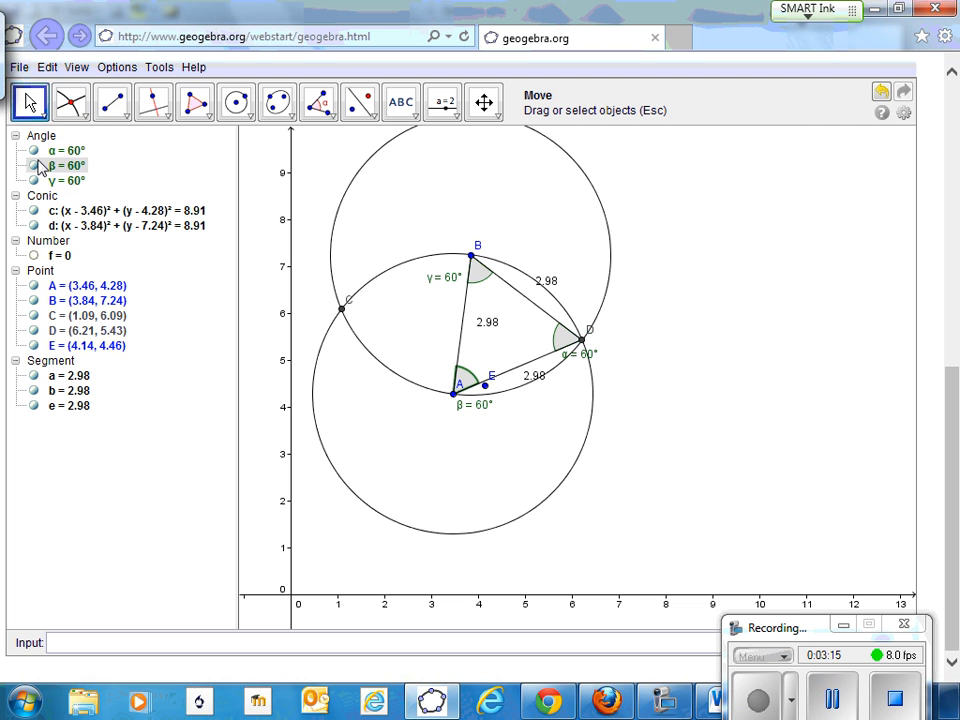
pyautogui.moveTo(62, 164)
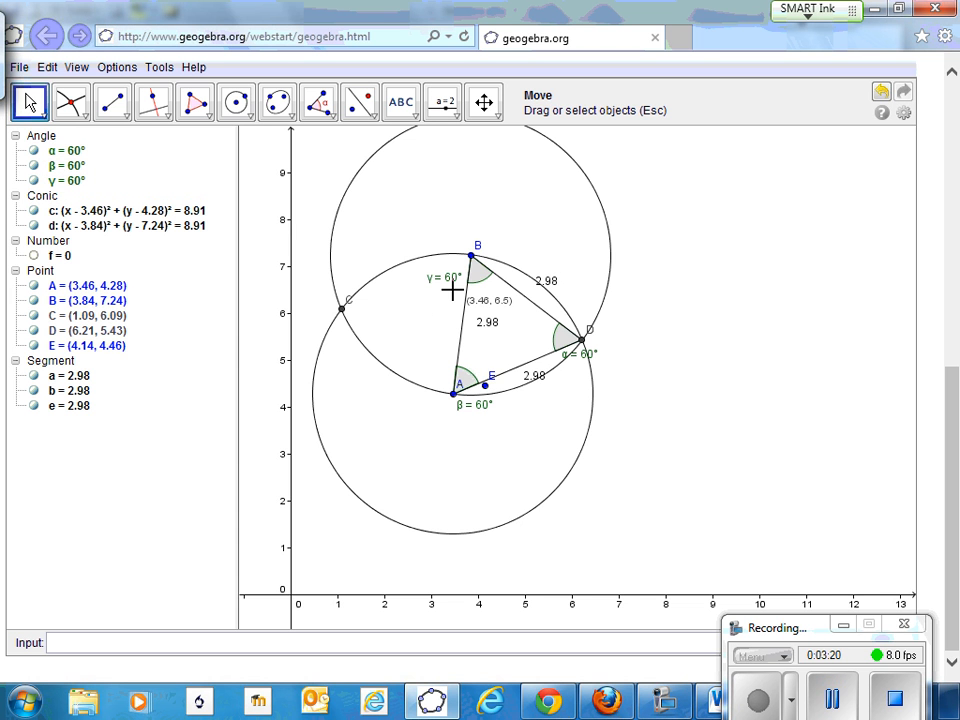
pyautogui.moveTo(490, 280)
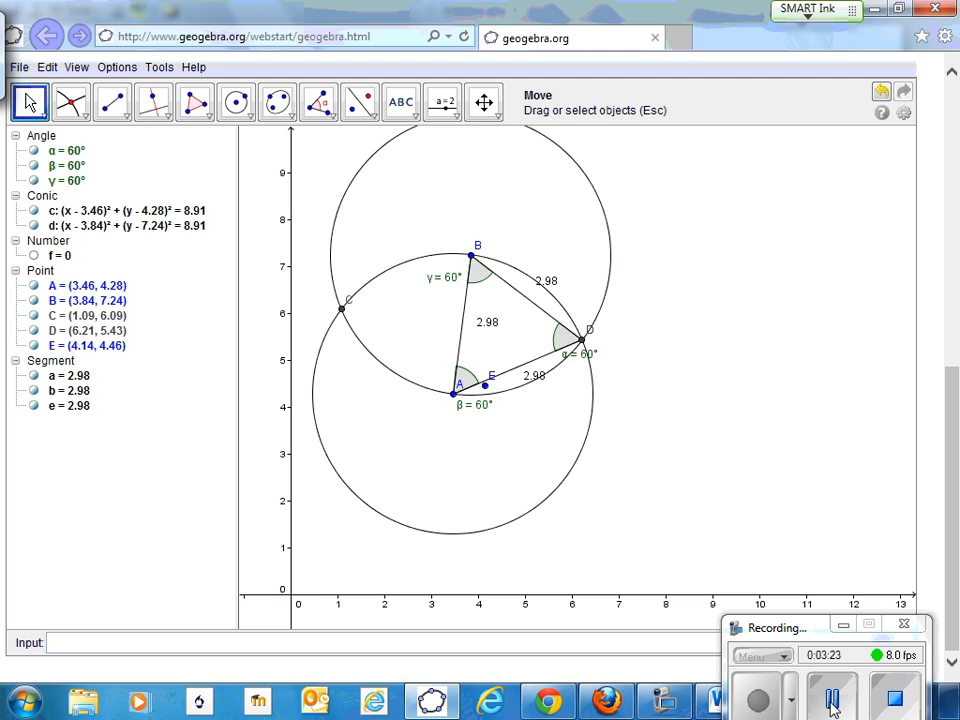
# Bring the Word slide 'Construct a 60 Degree Angle' back on screen
pyautogui.click(714, 700)
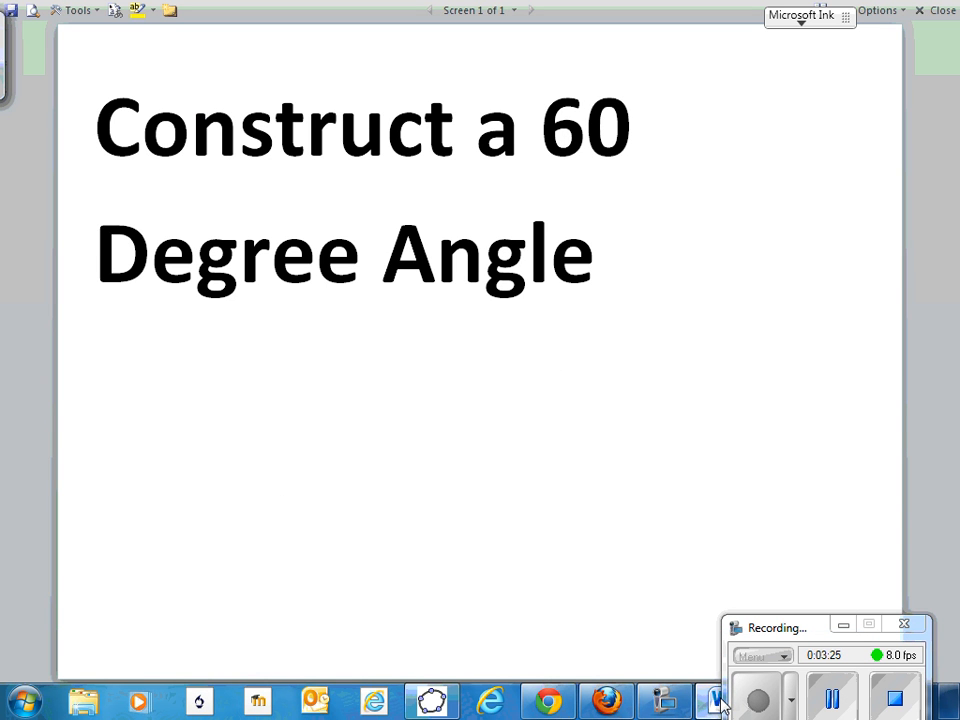